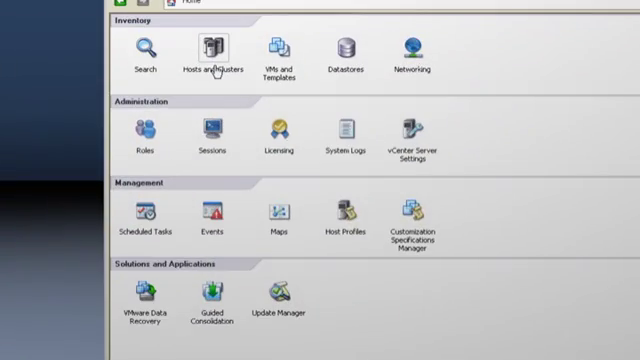
From Hosts and Clusters, deploy a VM from the template, naming it 'My New'.
left_click(205, 50)
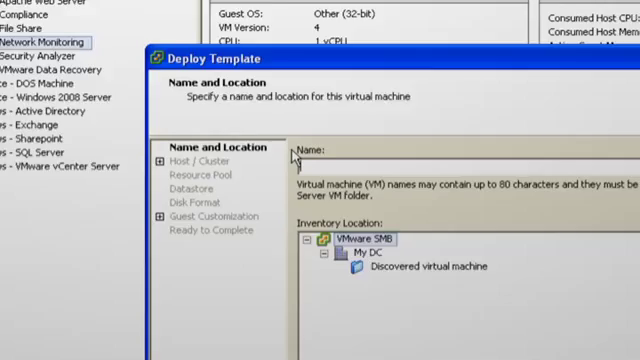
type("My New")
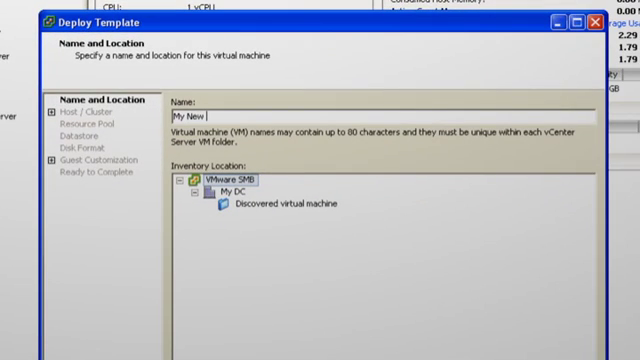